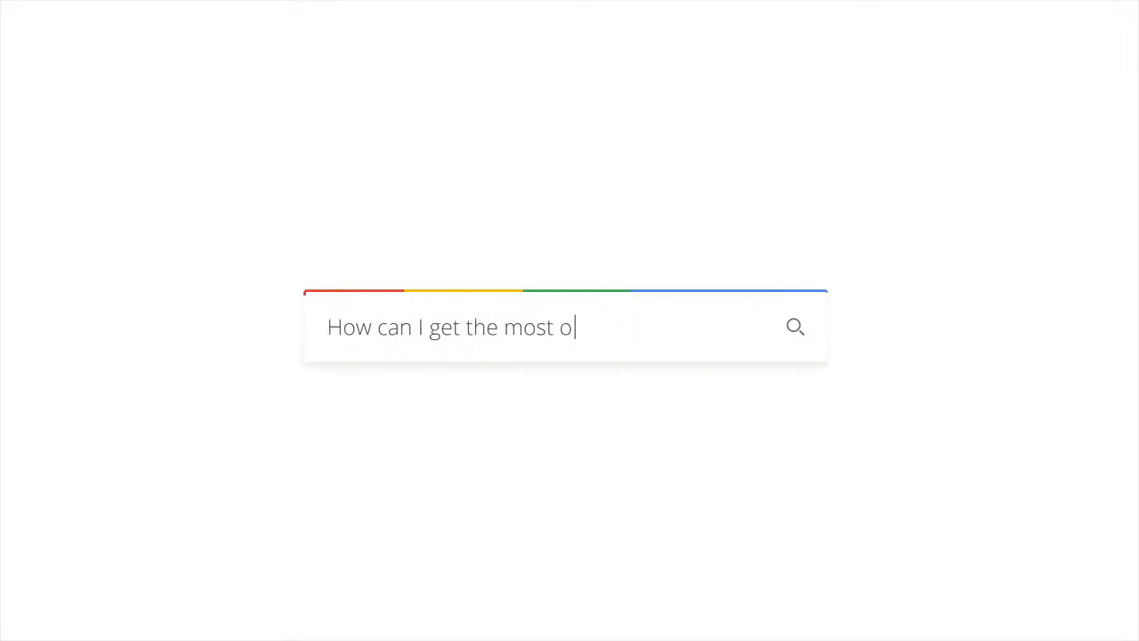
Finish the search query ending 'out of my membership?' that leads to the MyMetroTex home page
text(ut of my membership?)
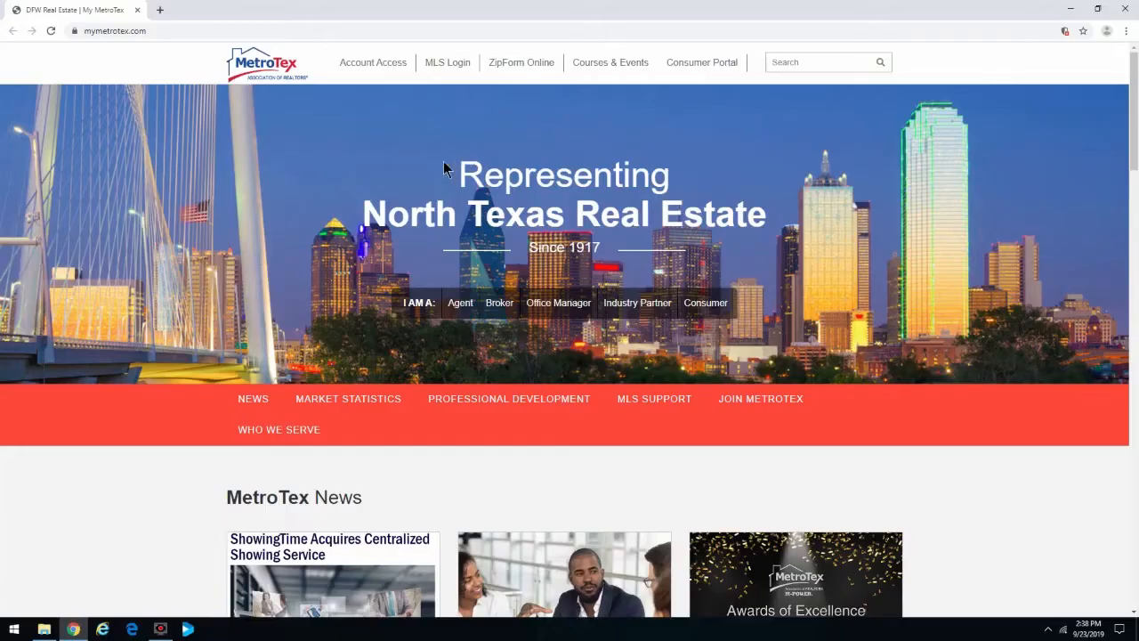
mouse_move(413, 171)
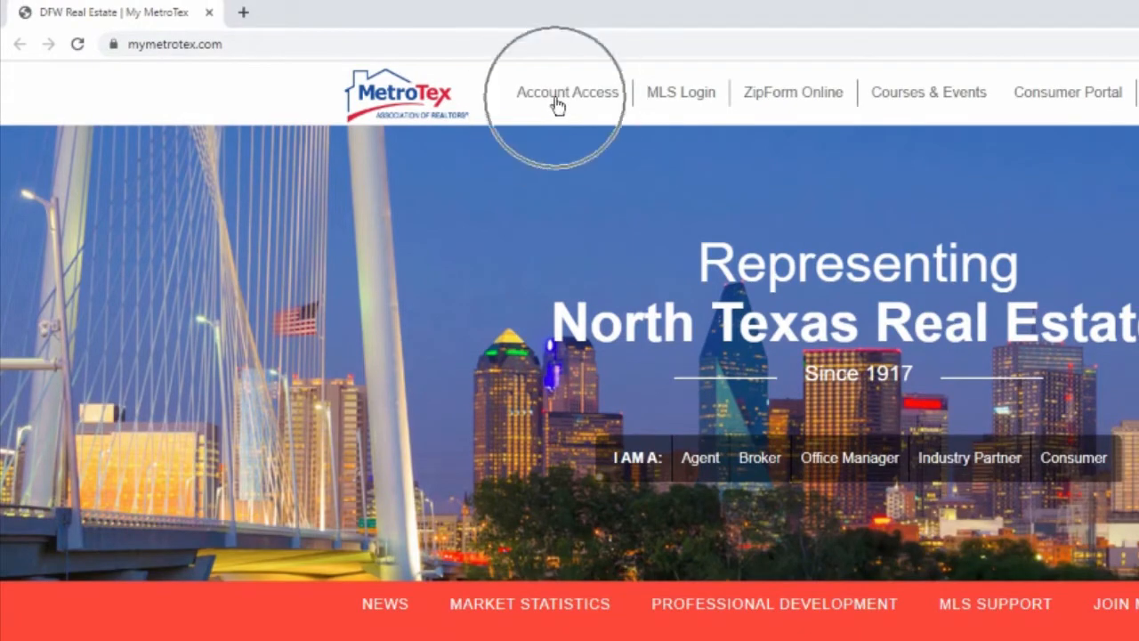
Reach the sign-in page via Account Access and fill the 7-digit logon ID from saved suggestions
click(566, 92)
text(0106176)
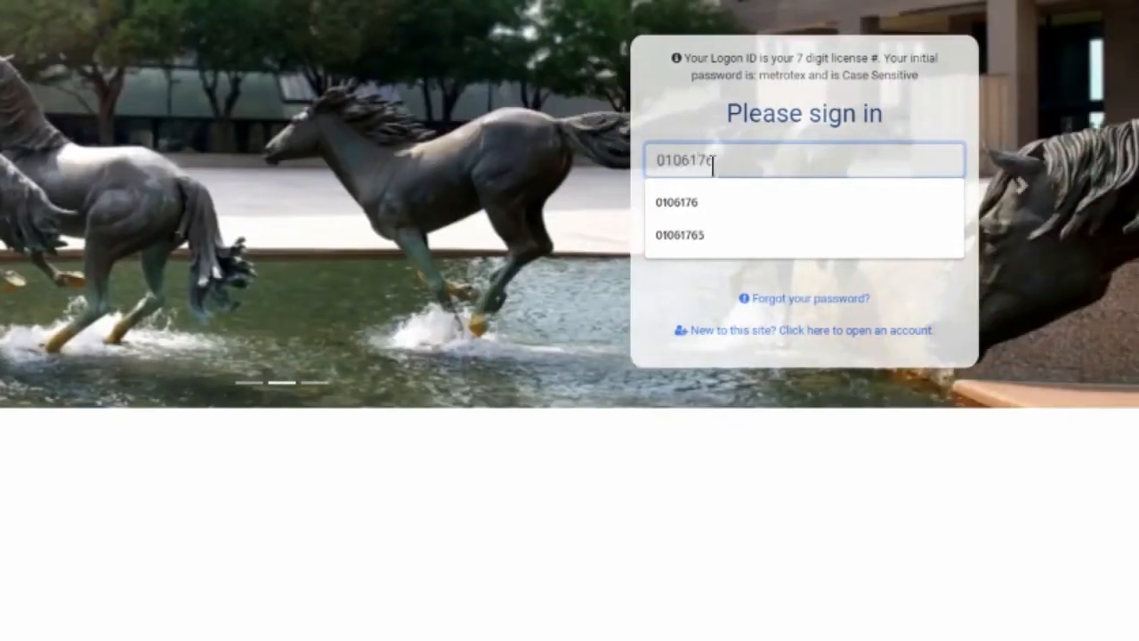
click(677, 202)
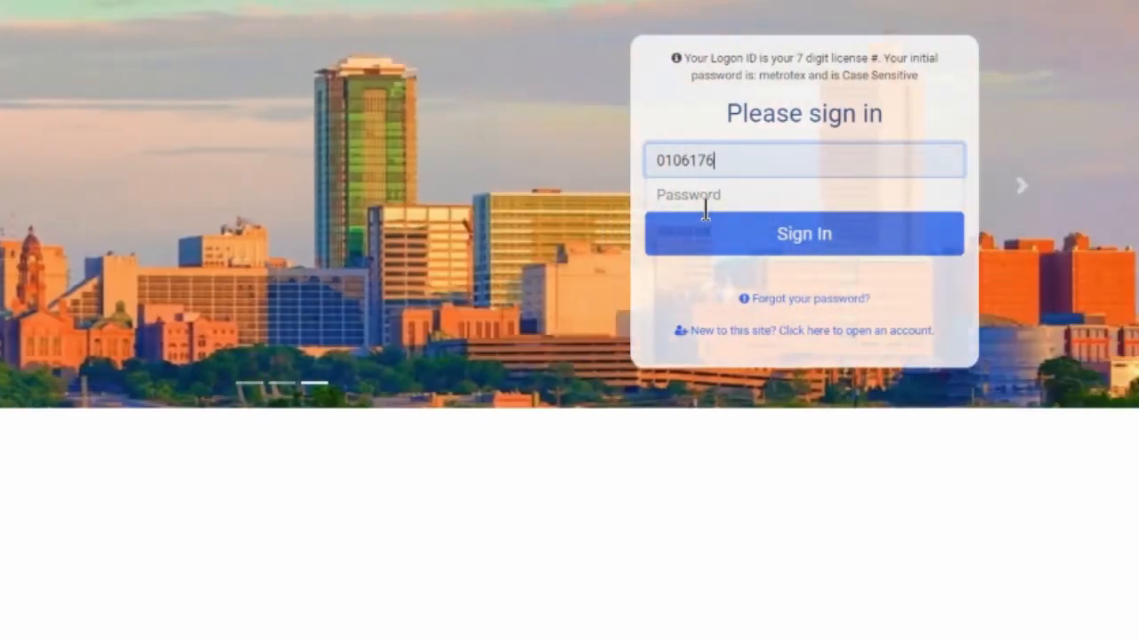
mouse_move(815, 96)
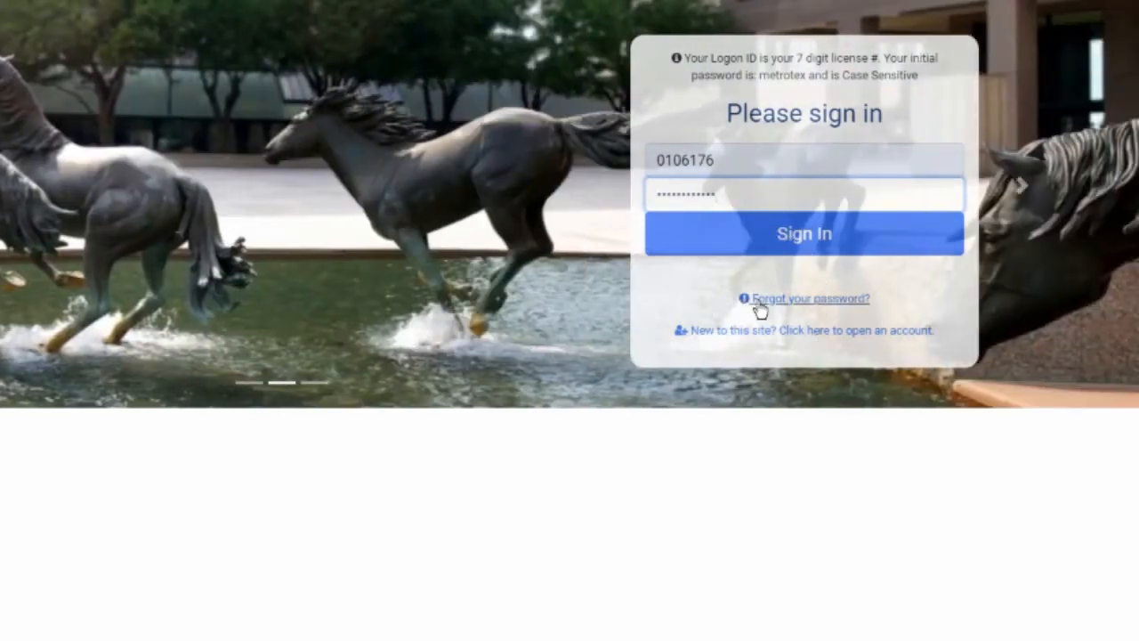
mouse_move(776, 285)
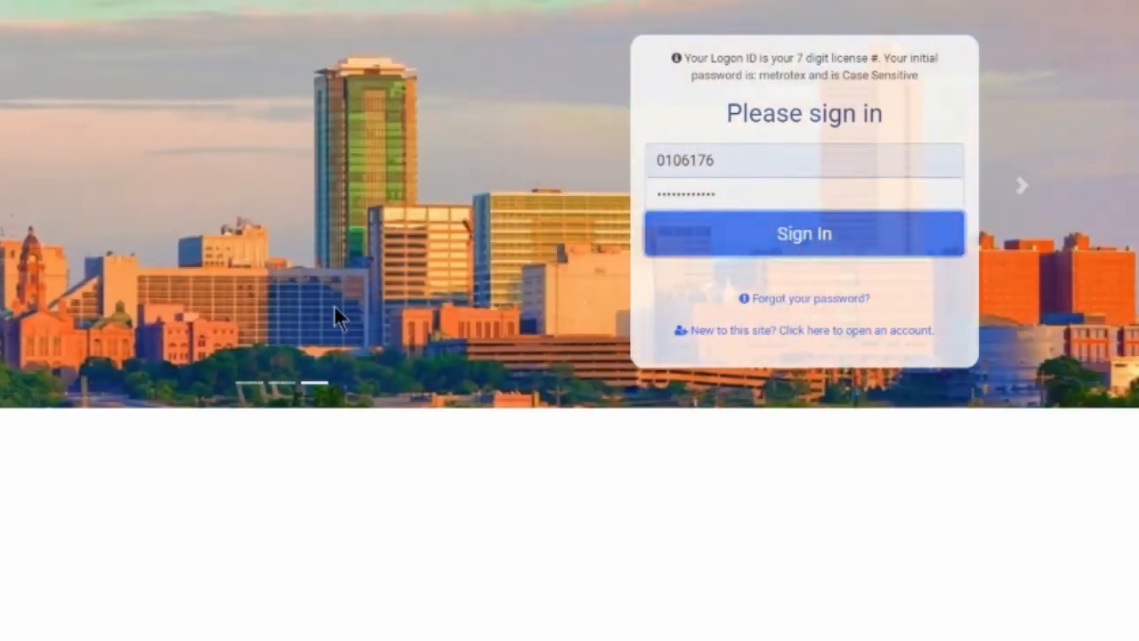
Sign in to load the member account page with events, classes and zero balance
click(803, 234)
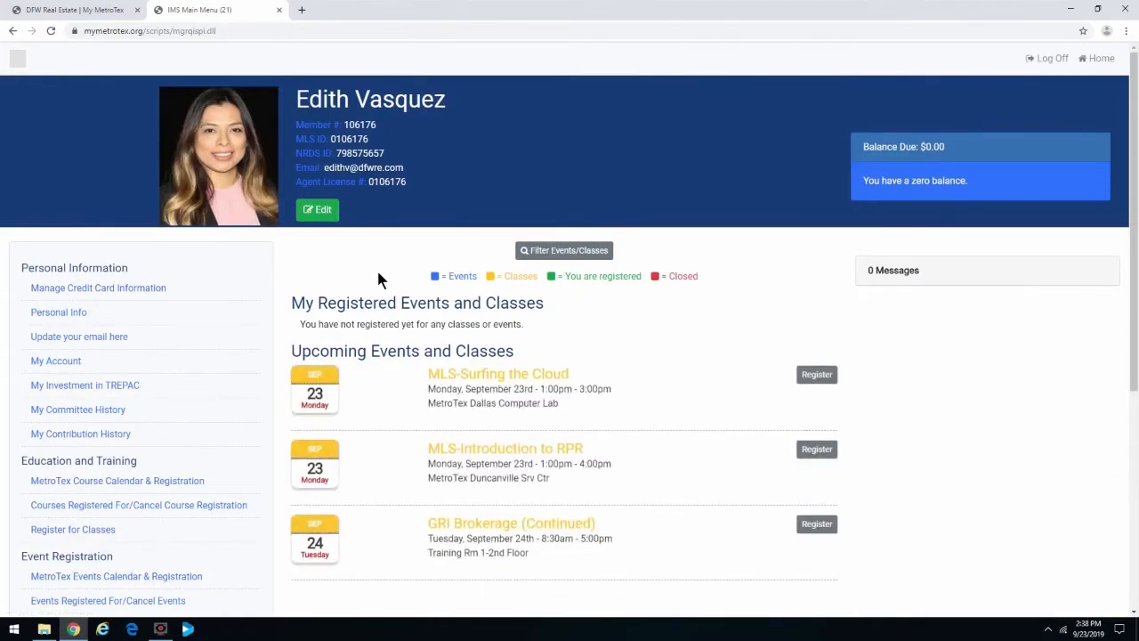
mouse_move(382, 275)
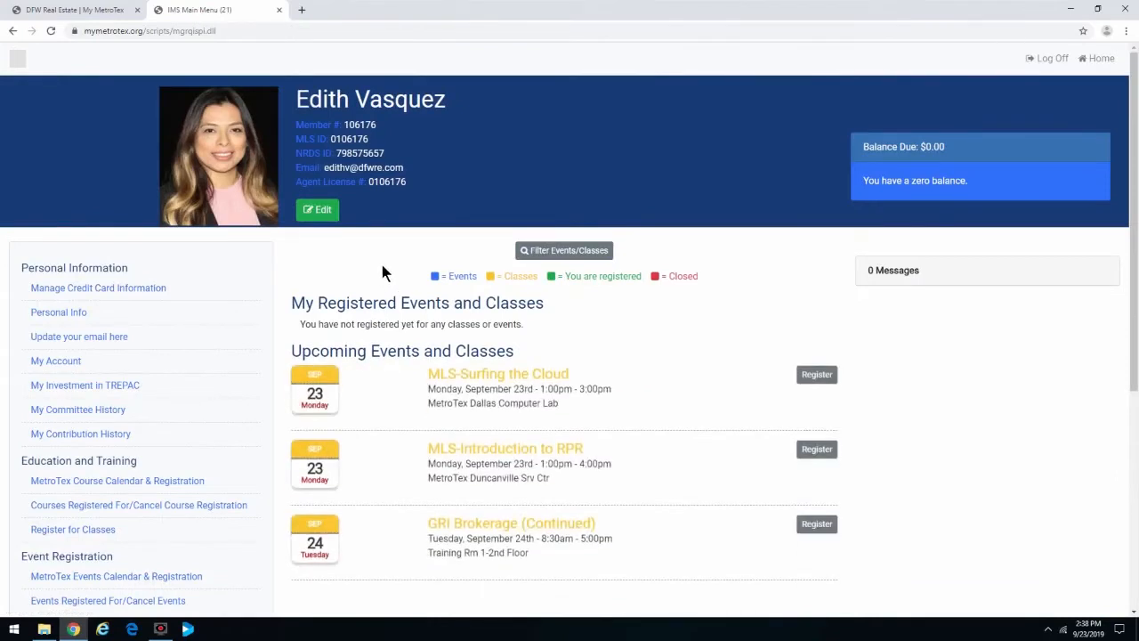
mouse_move(253, 197)
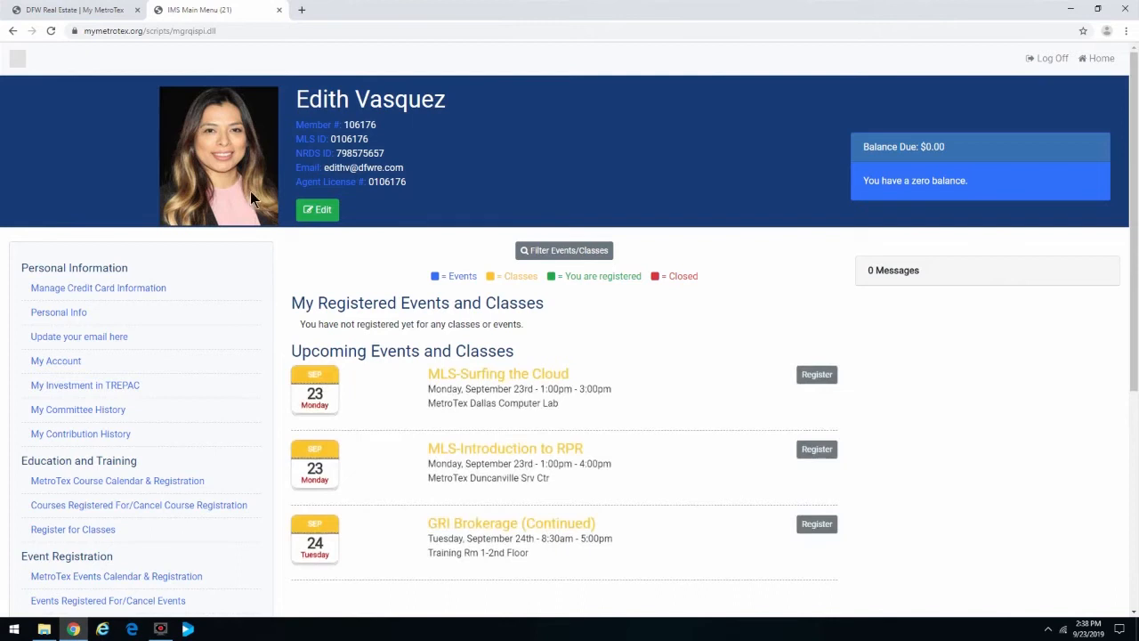
mouse_move(271, 194)
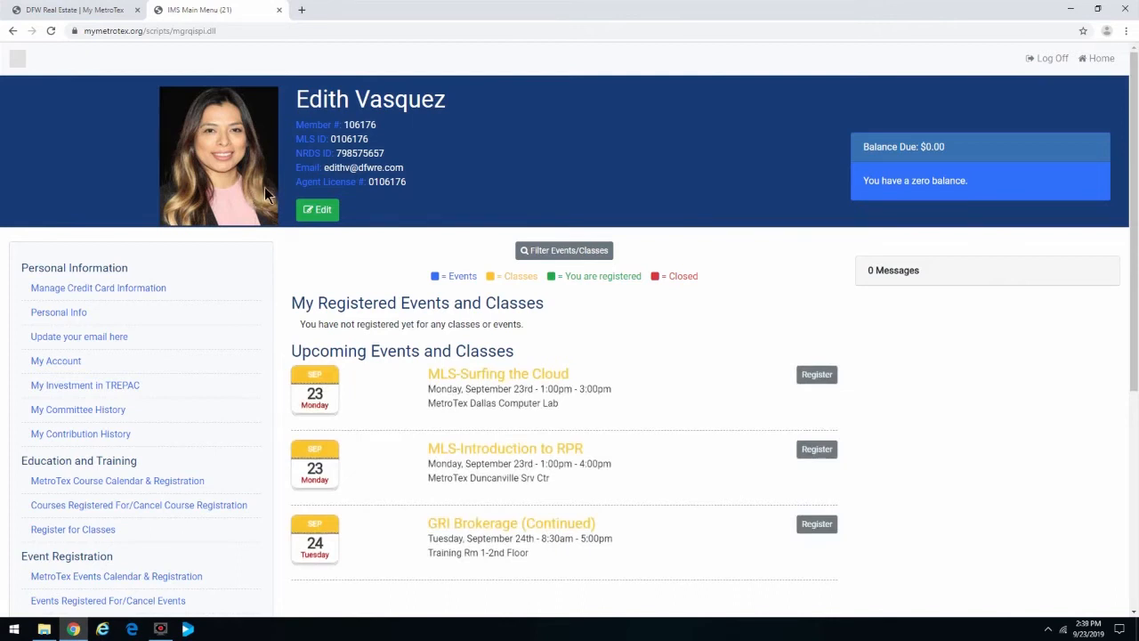
mouse_move(306, 306)
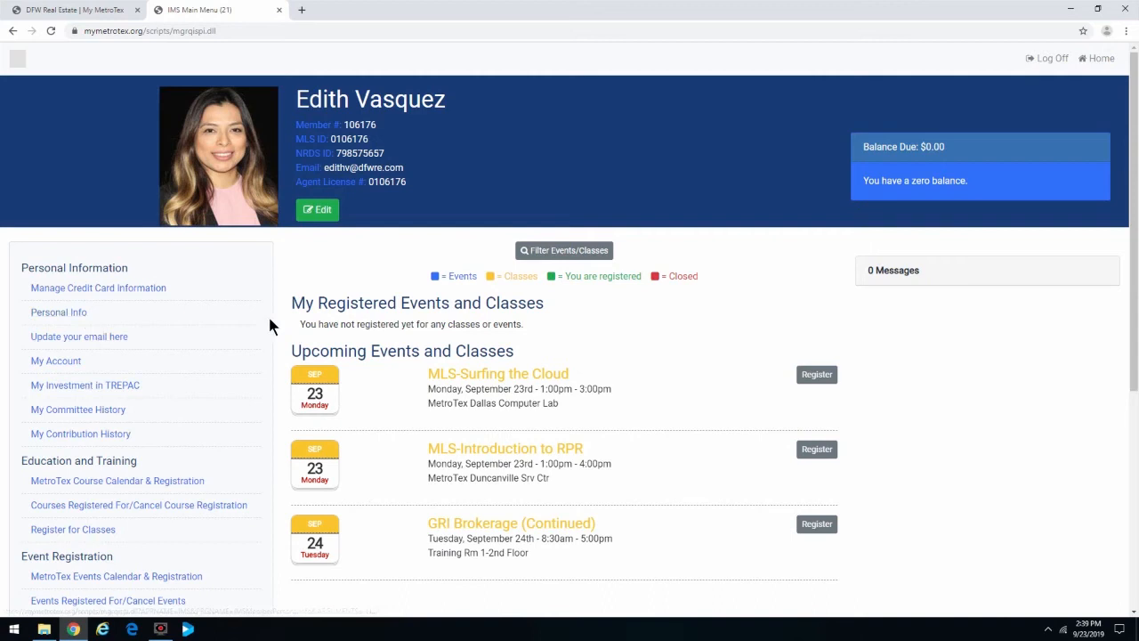
mouse_move(885, 197)
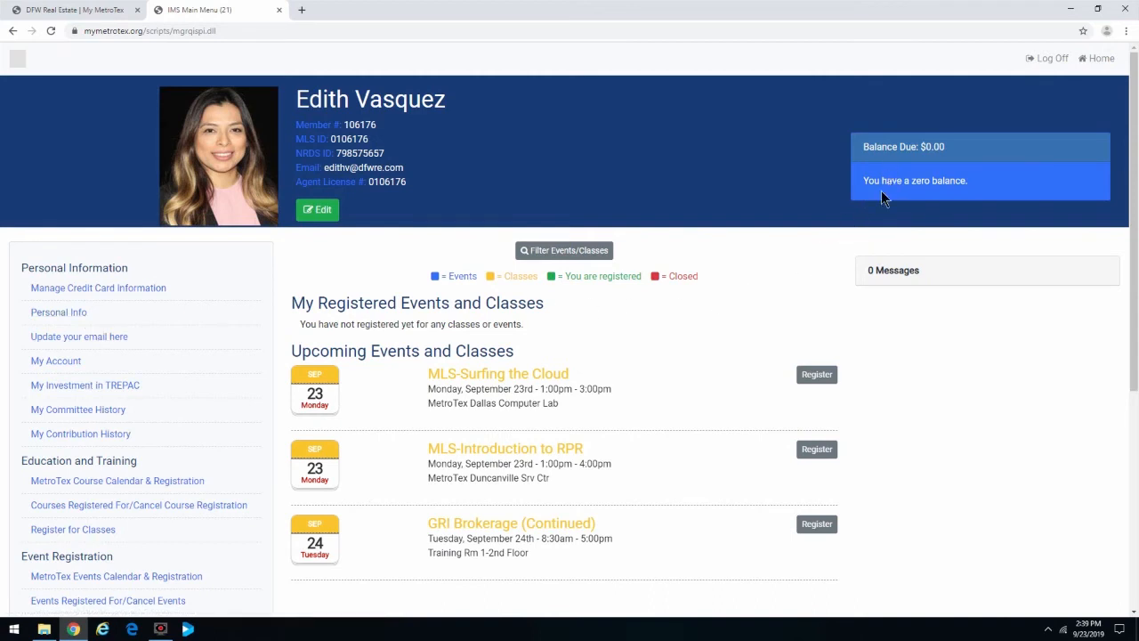
mouse_move(726, 299)
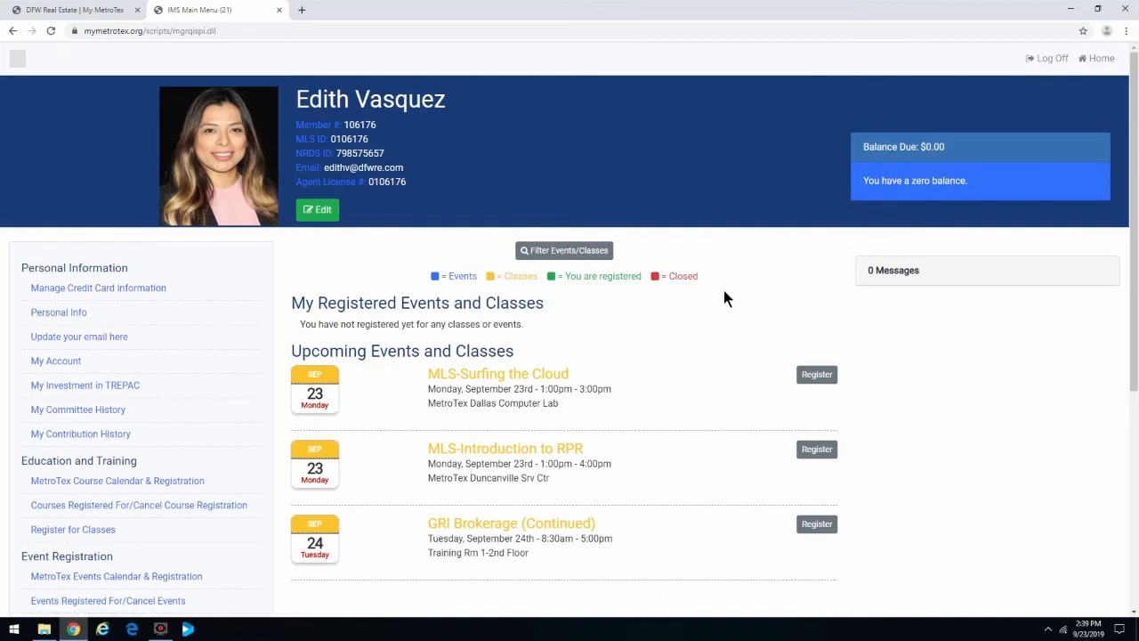